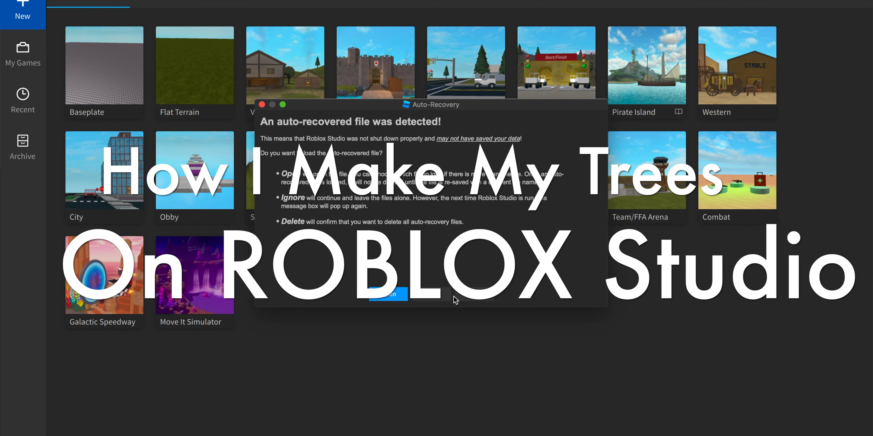
Ignore the auto-recovery warning to reach the new-project template gallery
left_click(384, 294)
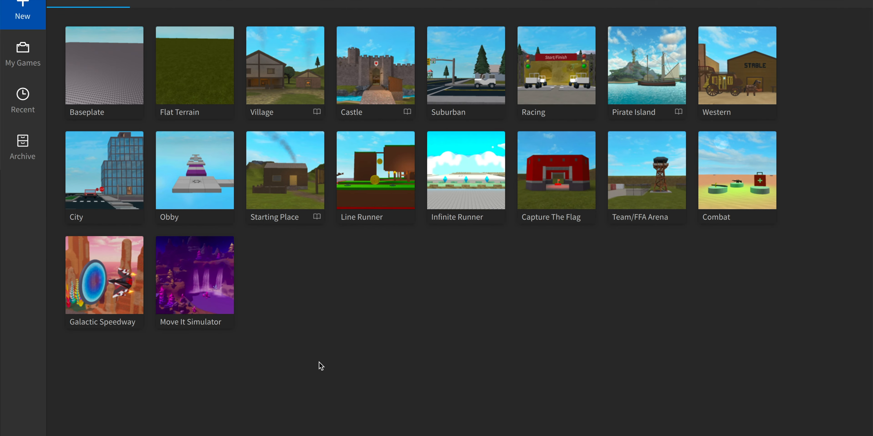
mouse_move(143, 54)
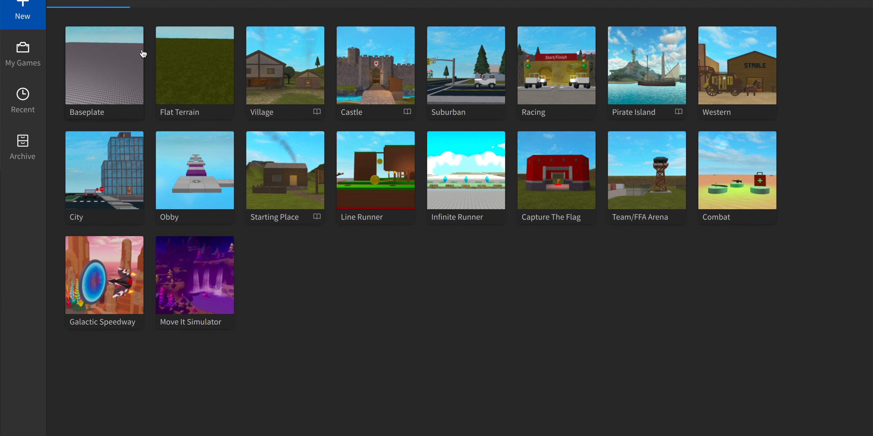
mouse_move(114, 56)
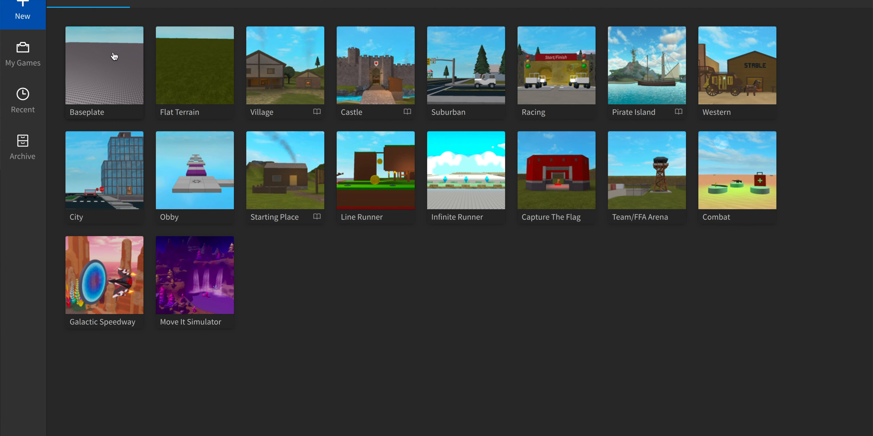
mouse_move(162, 69)
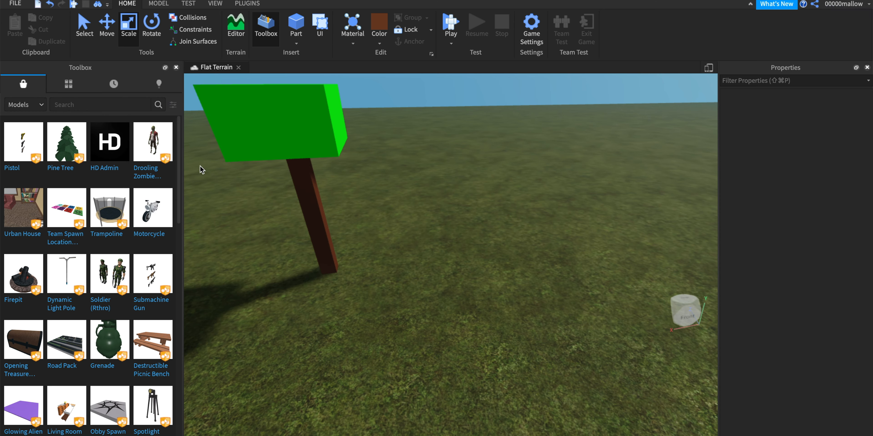
Enlarge the Terrain Editor brush base size to 64 and choose the Grow tool
left_click(235, 25)
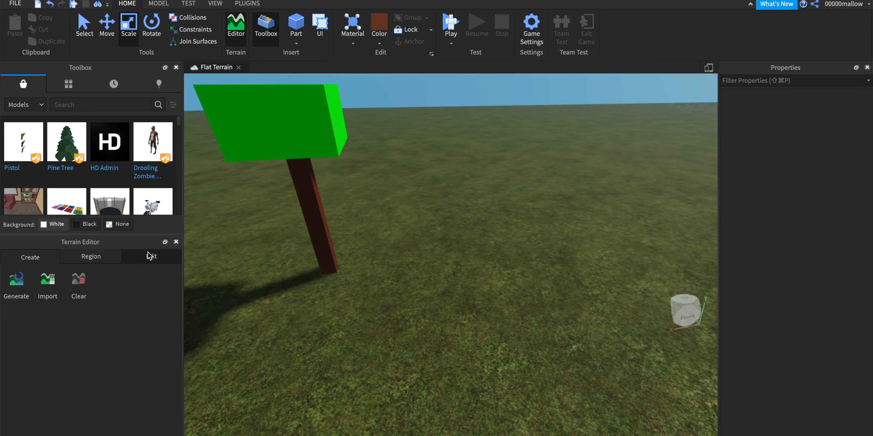
left_click(151, 256)
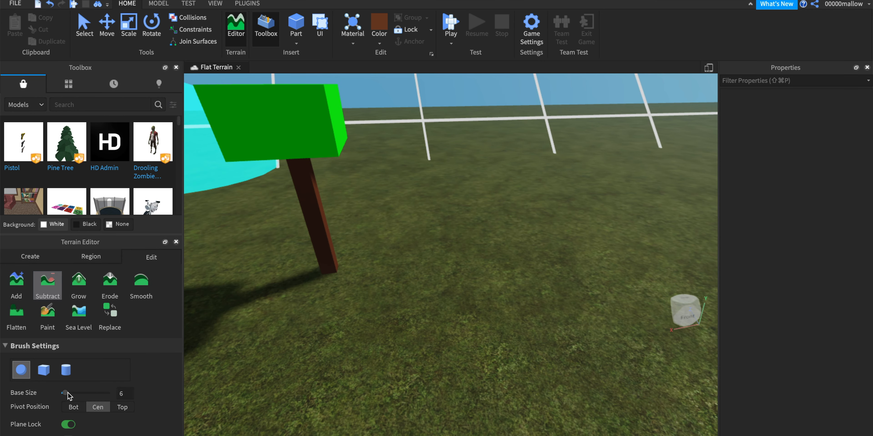
left_click_drag(66, 392, 110, 393)
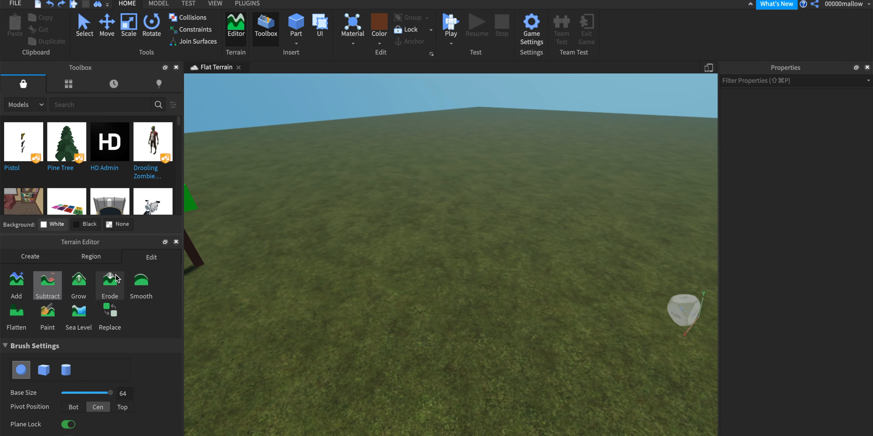
left_click(79, 281)
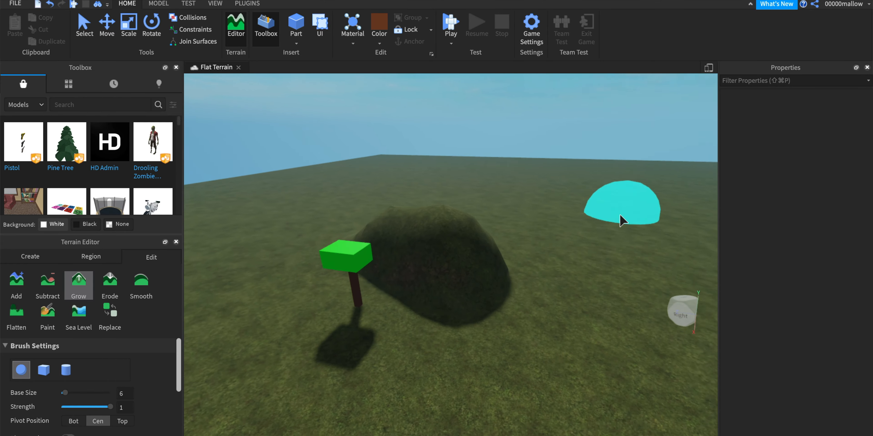
Grow the ground into a grassy mound next to the green tree
left_click(246, 3)
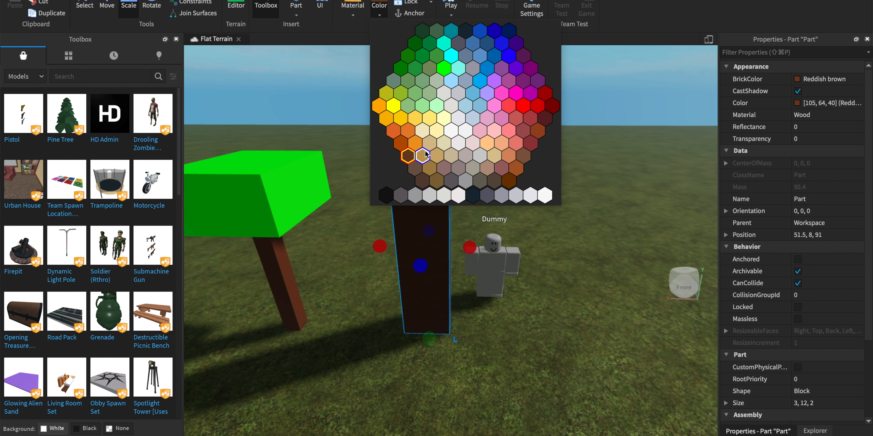
Recolour the selected trunk part with a dark brown swatch
left_click(422, 156)
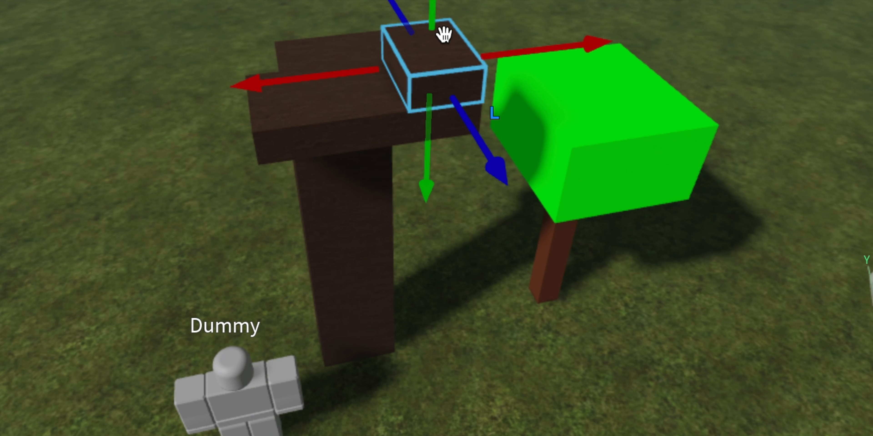
Move the small blocks onto the trunk top and colour them dark green as leaves
left_click_drag(442, 33, 287, 167)
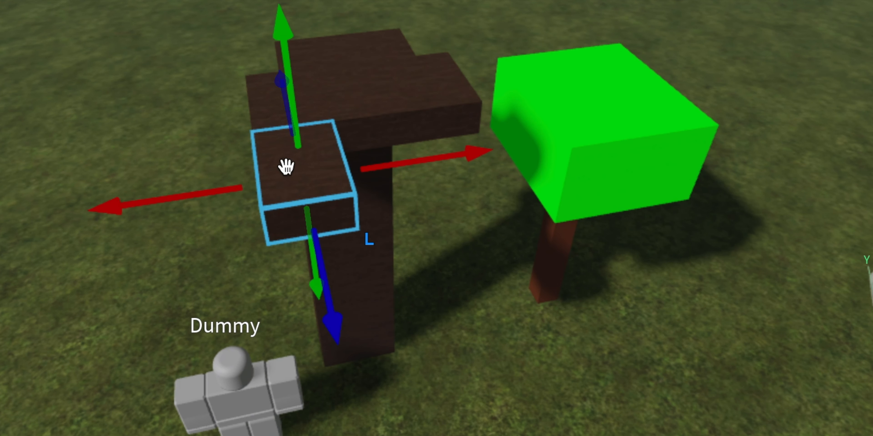
left_click_drag(288, 166, 270, 56)
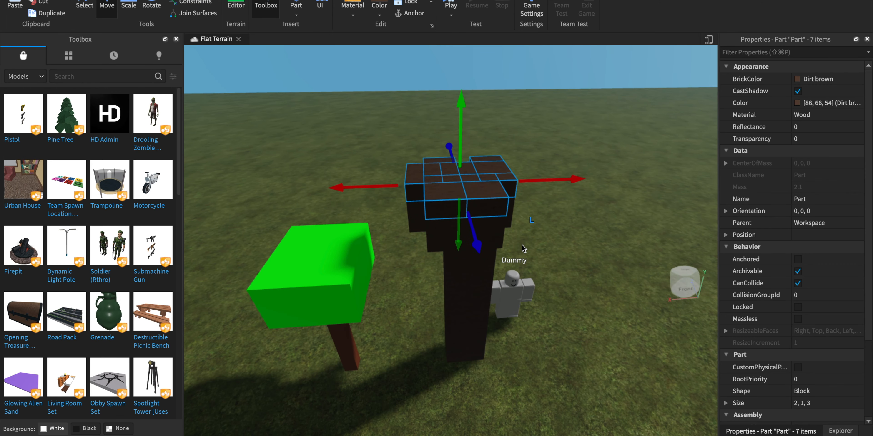
left_click(537, 198)
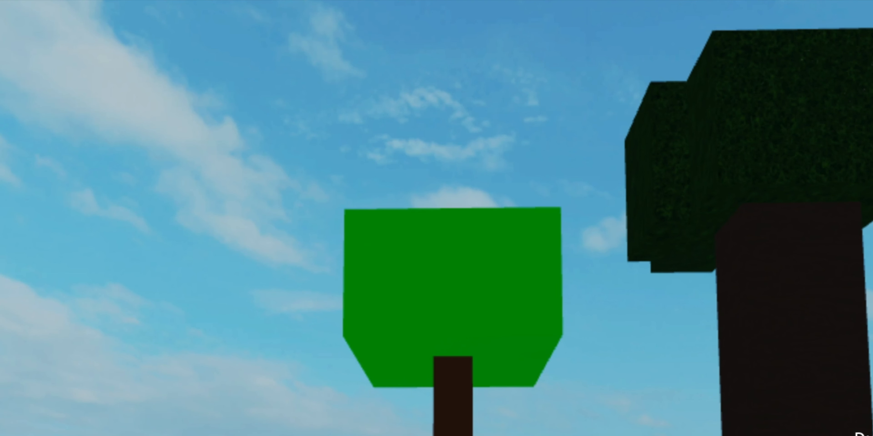
mouse_move(437, 219)
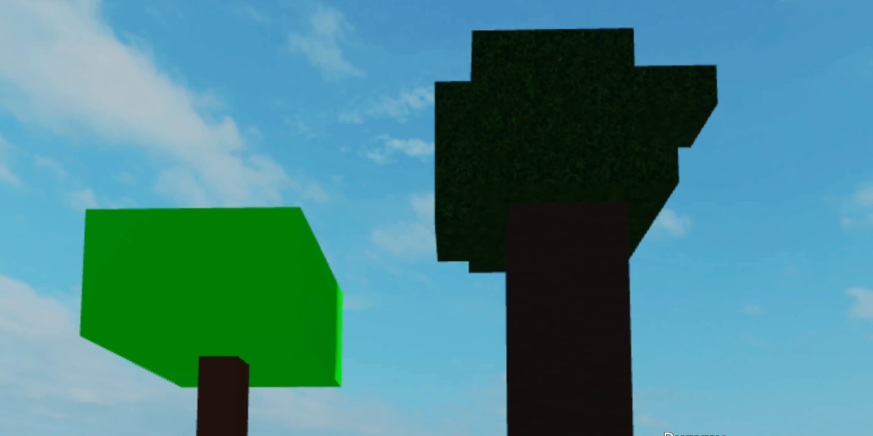